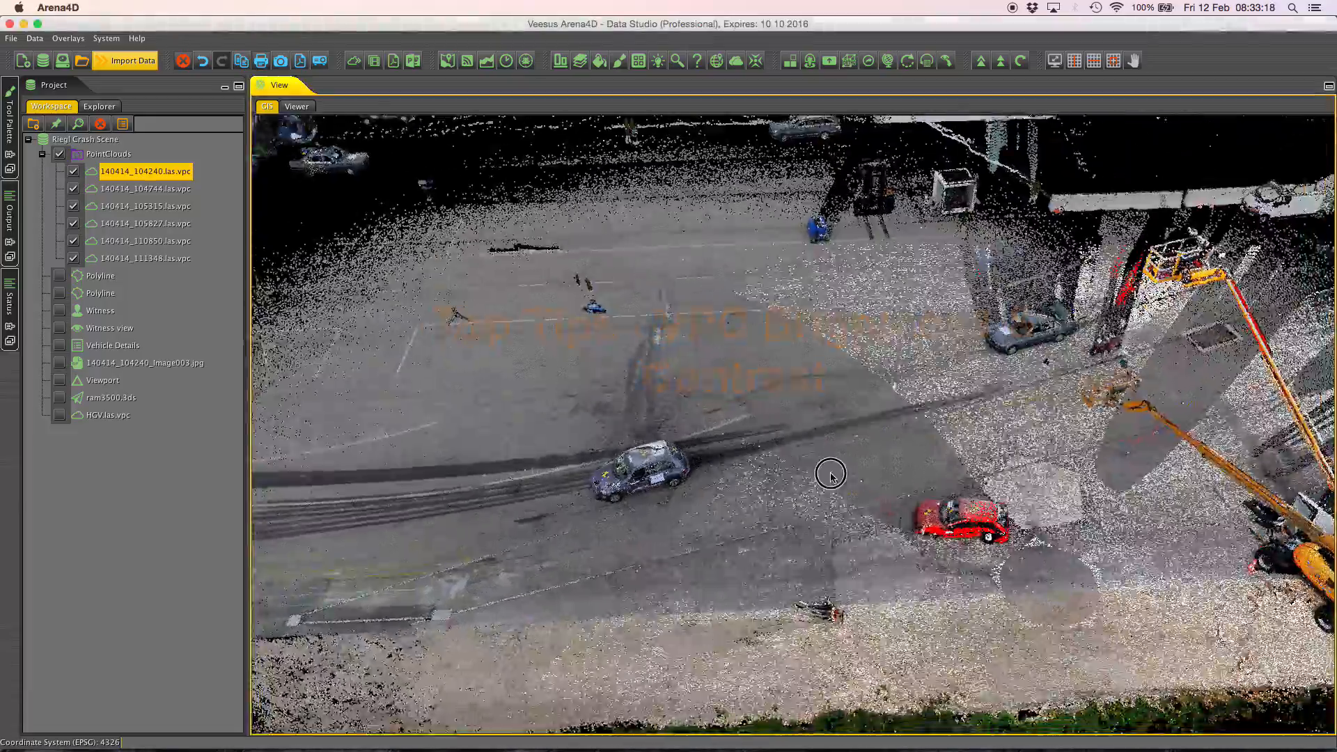
Toggle the 140414_104240 and 140414_104744 scans to compare, then open 140414_104240's colour properties.
{"action": "scroll", "scroll_direction": "down", "scroll_amount": 3}
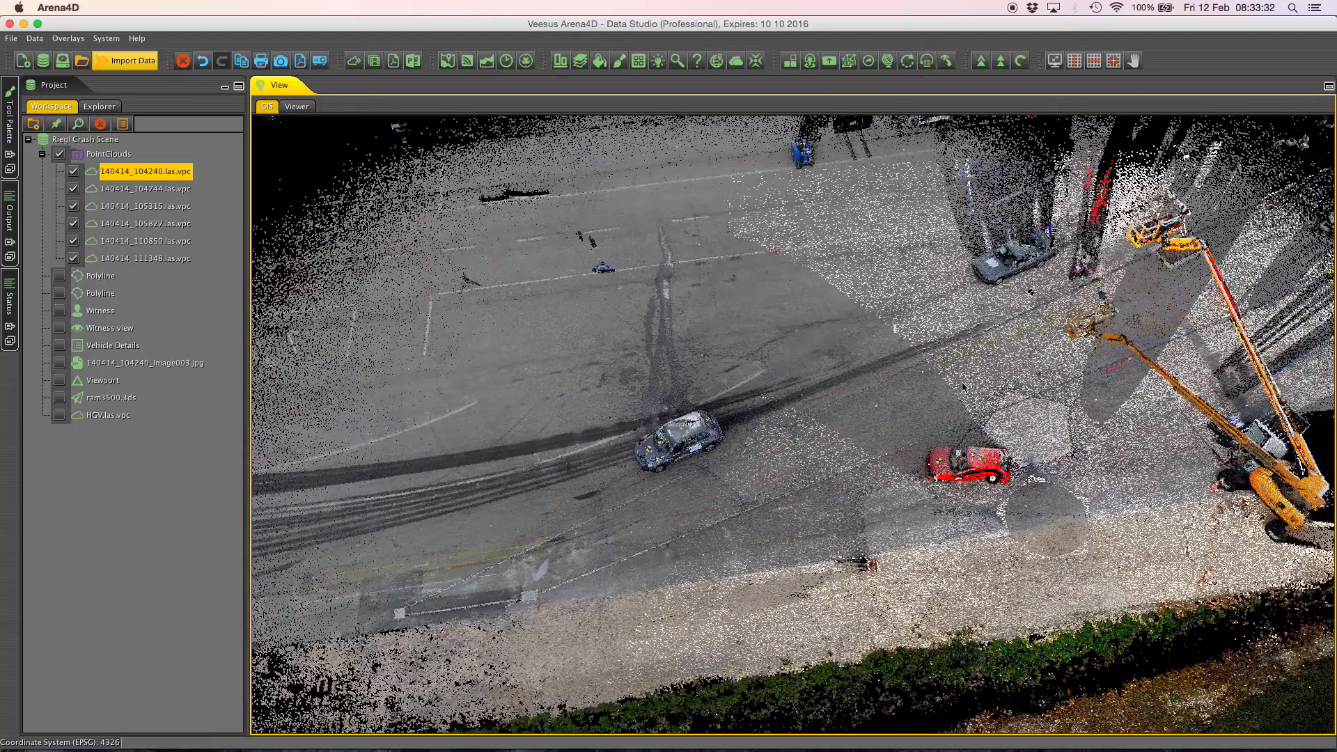
{"action": "mouse_move", "coordinate": [1050, 517]}
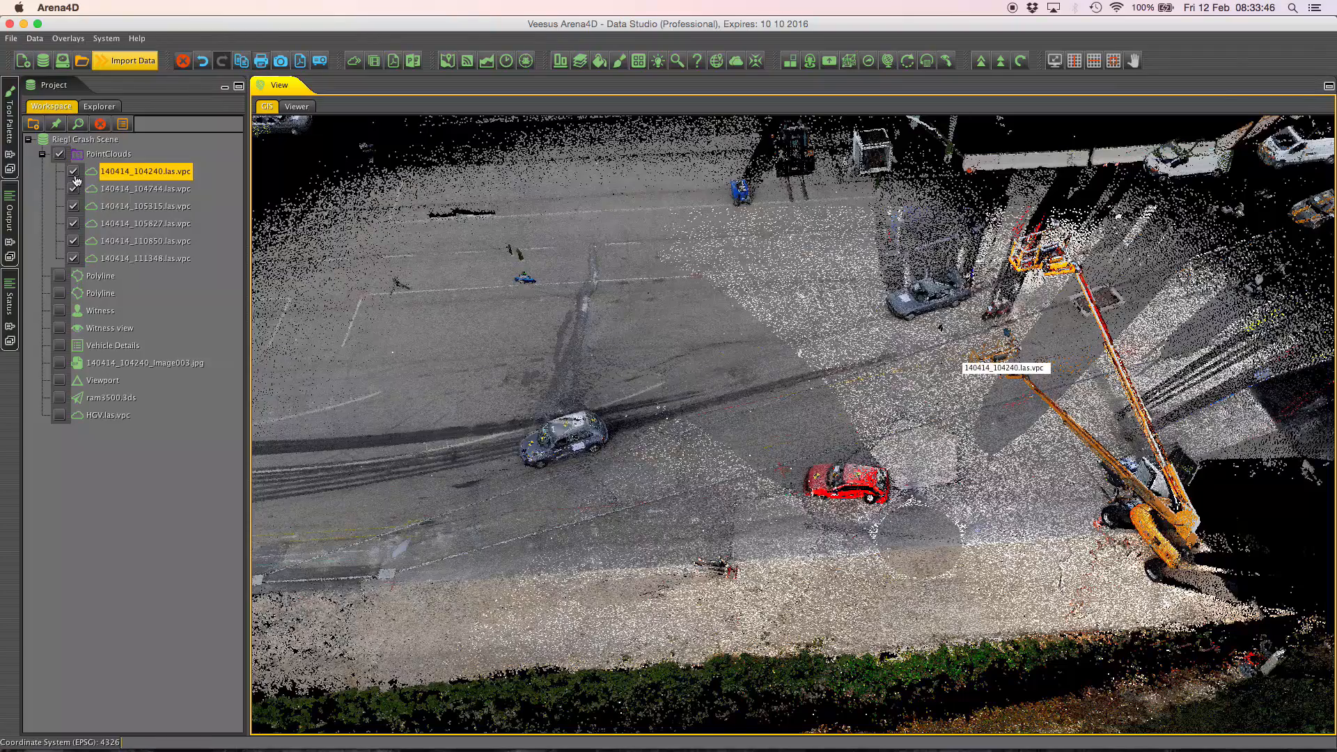
{"action": "left_click", "coordinate": [73, 189]}
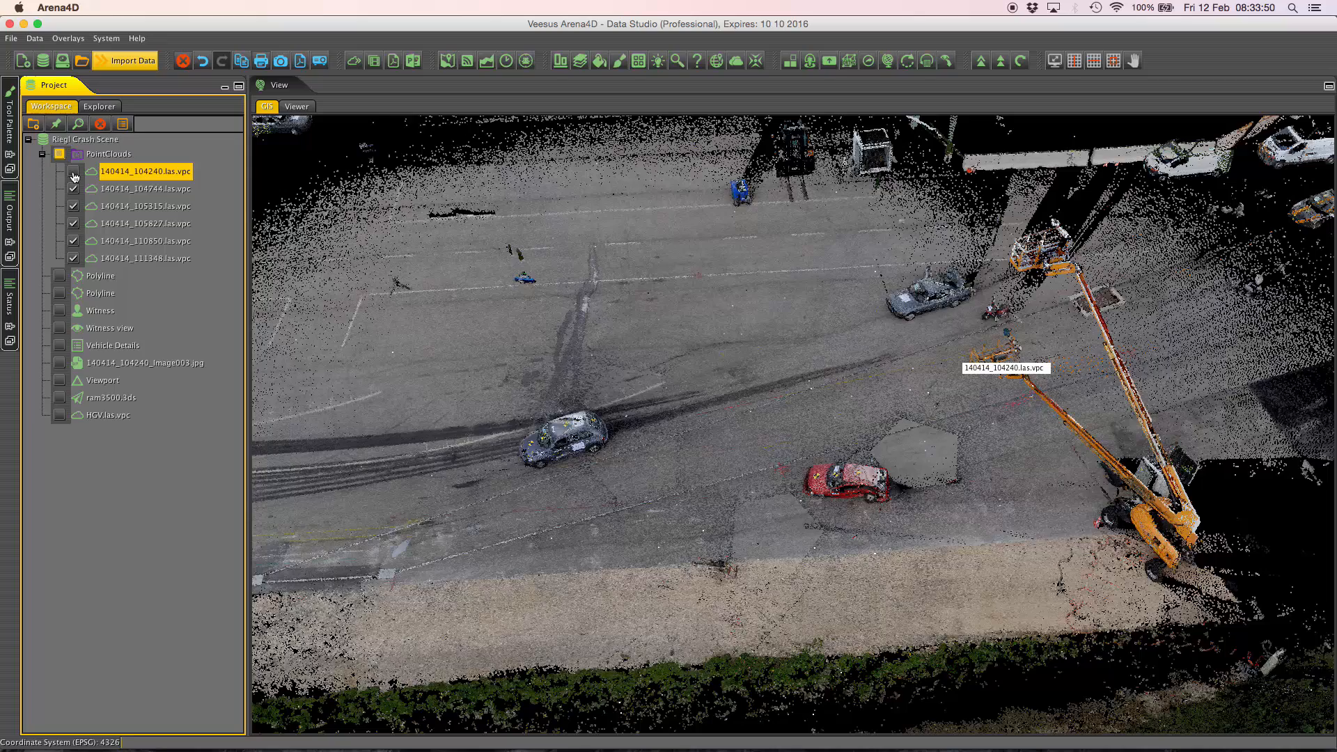
{"action": "left_click", "coordinate": [60, 154]}
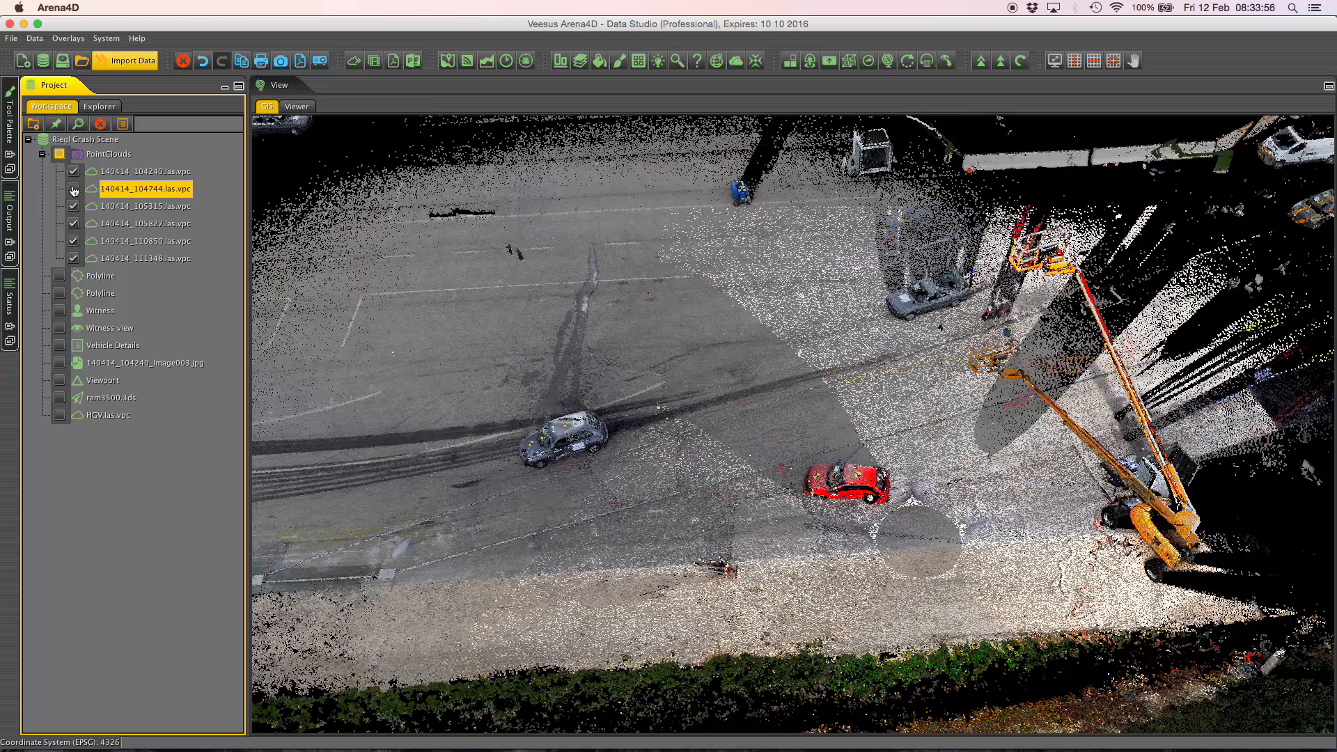
{"action": "left_click", "coordinate": [73, 171]}
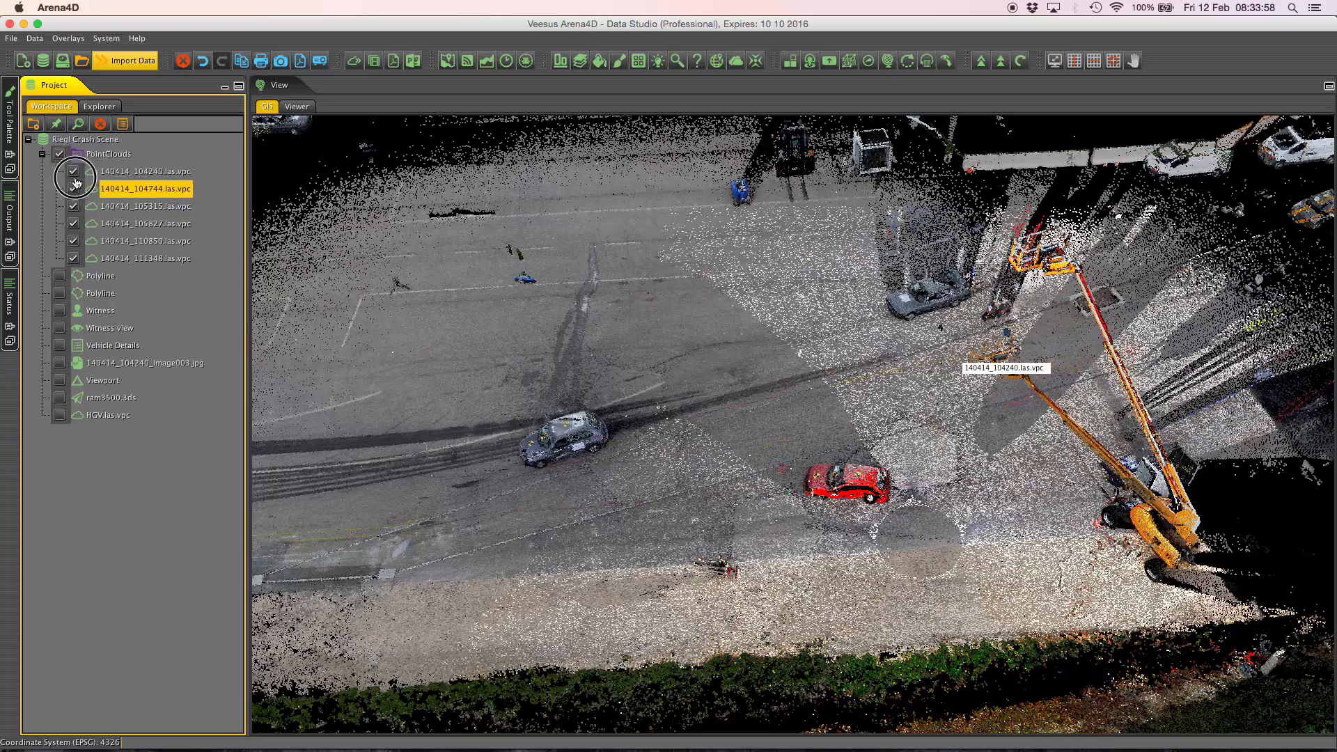
{"action": "left_click", "coordinate": [73, 171]}
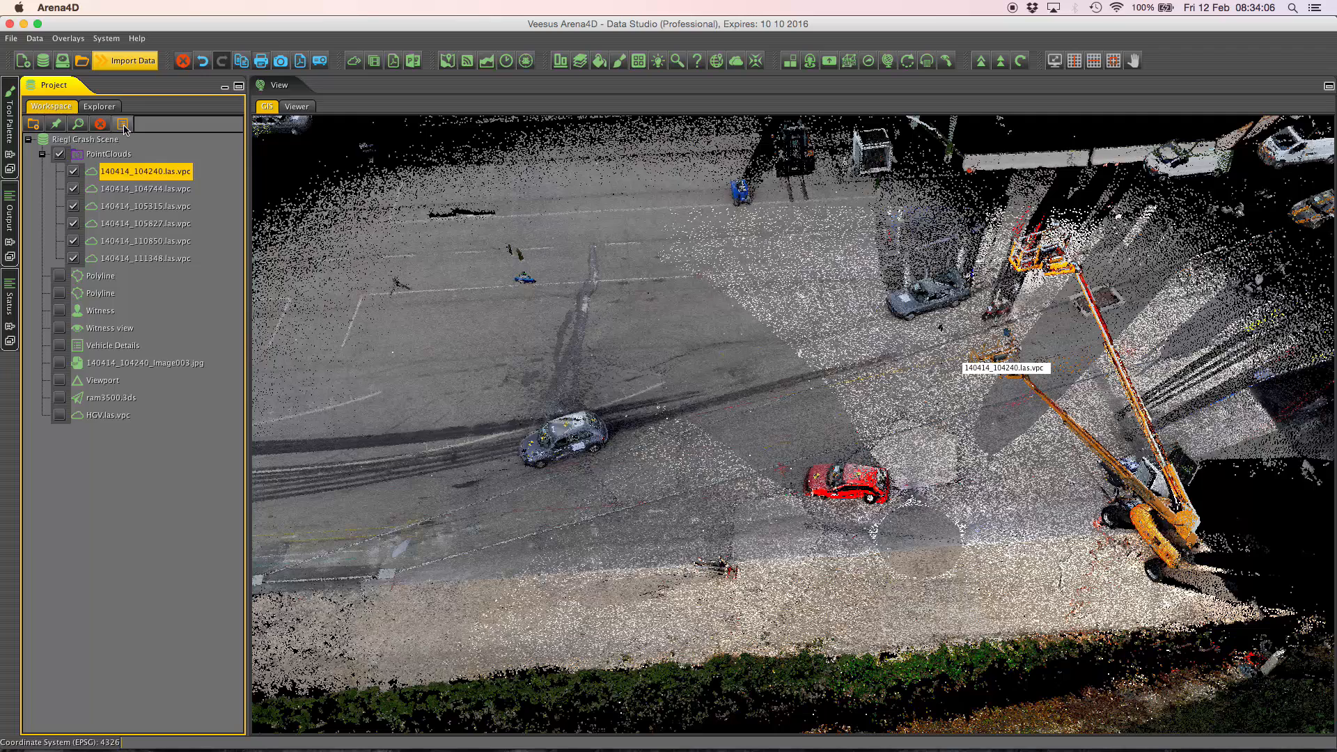
{"action": "left_click", "coordinate": [122, 124]}
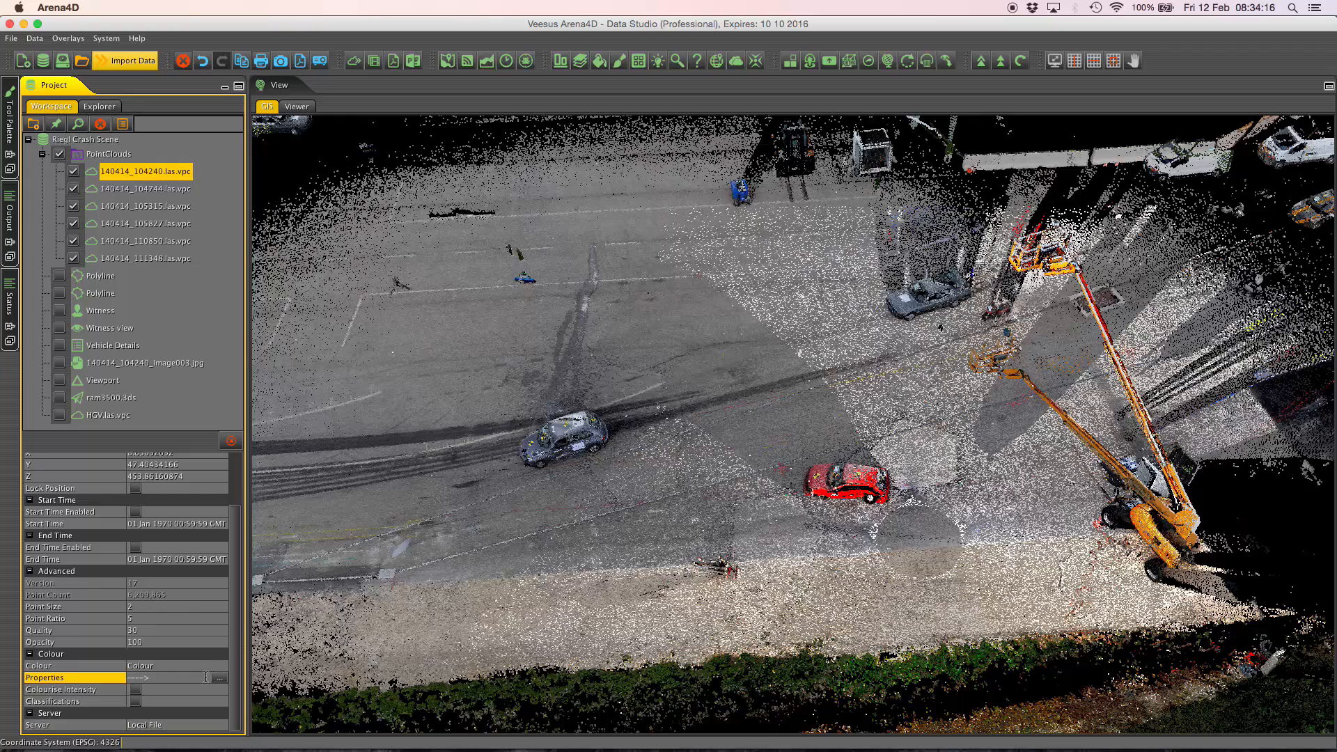
{"action": "left_click", "coordinate": [219, 677]}
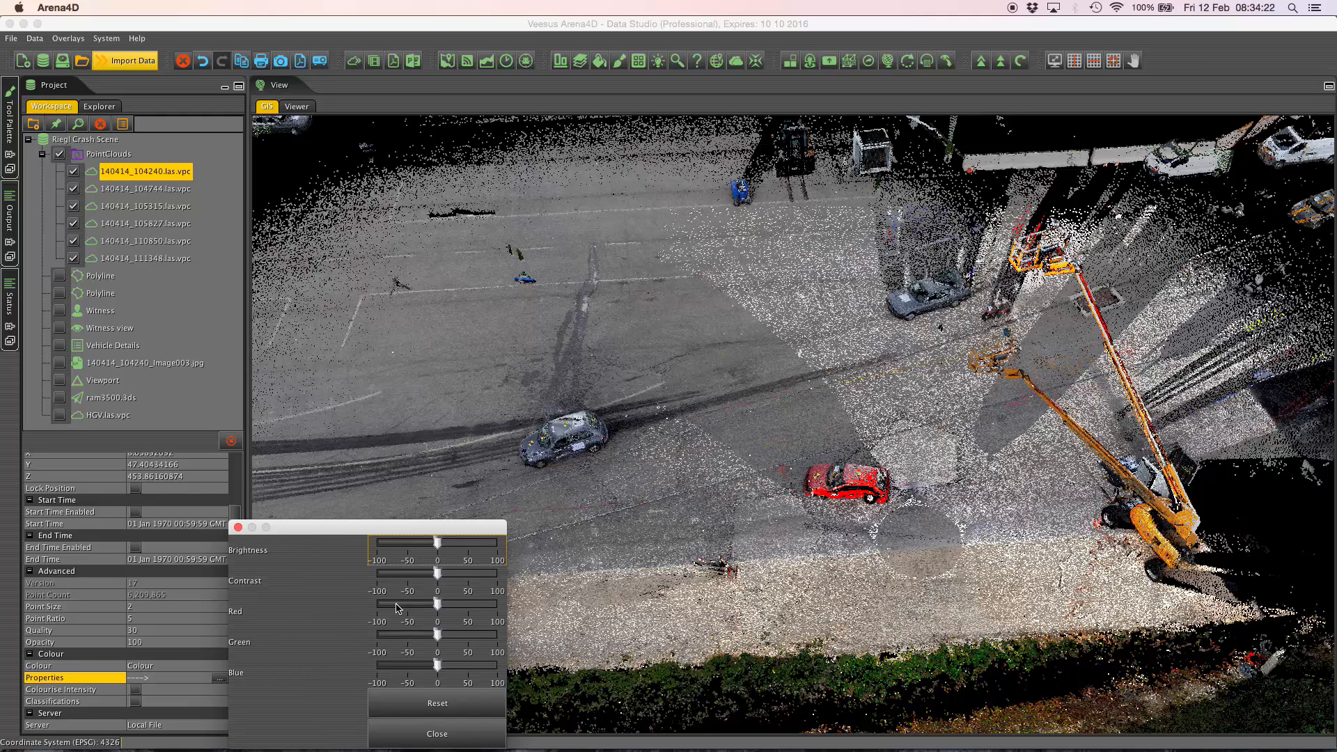
{"action": "mouse_move", "coordinate": [330, 554]}
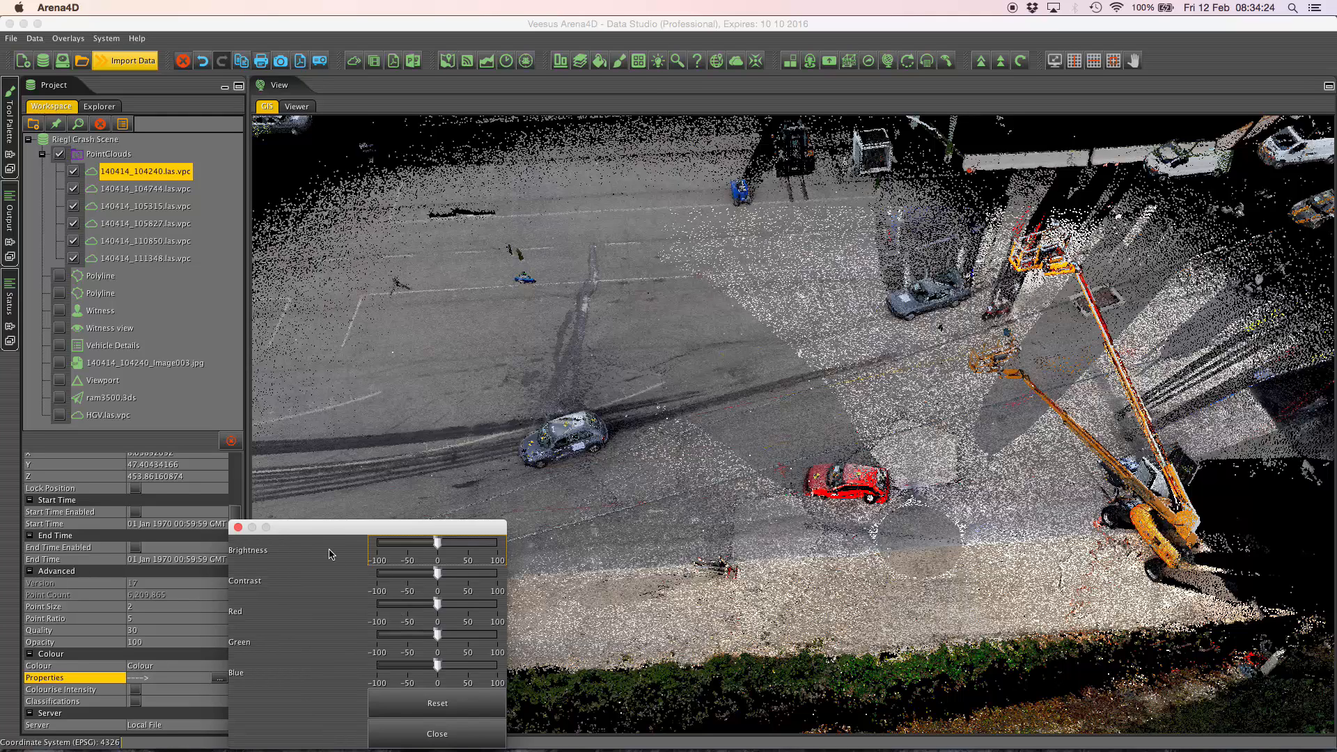
{"action": "mouse_move", "coordinate": [244, 616]}
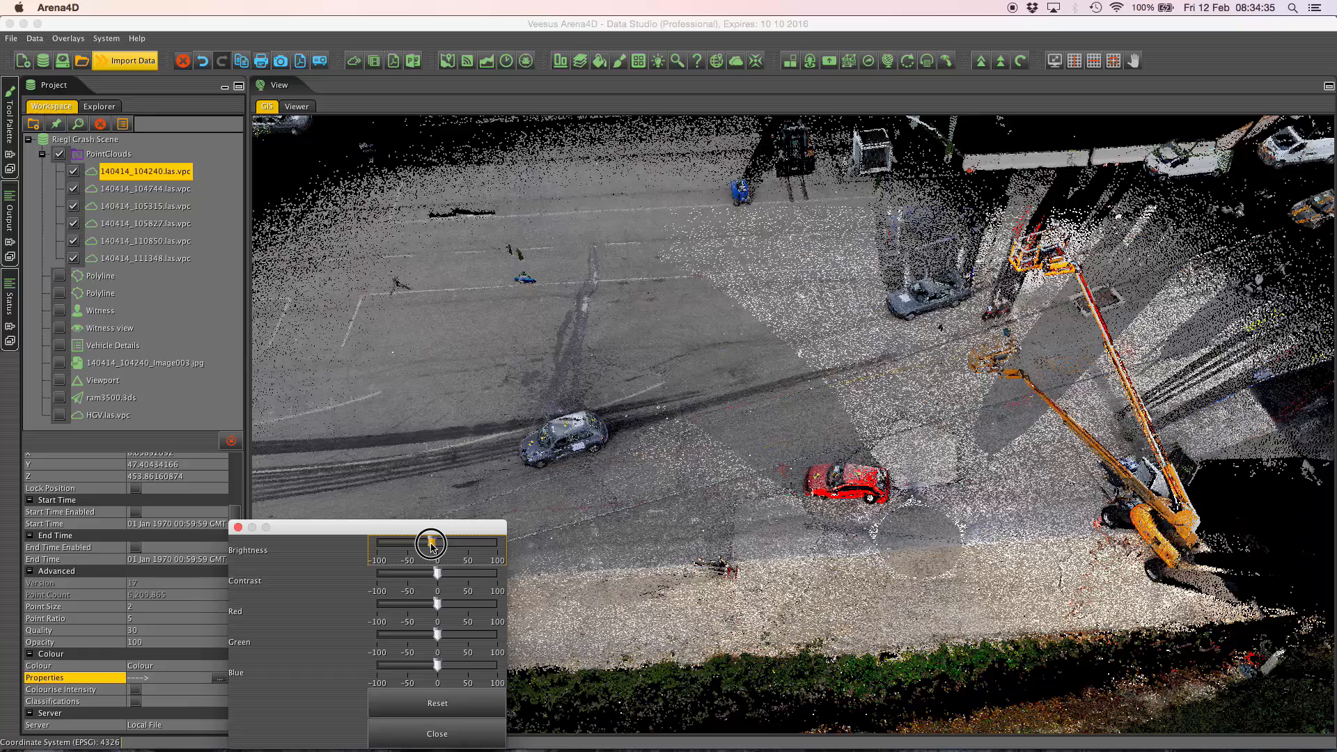
Lower the 140414_104240 scan's brightness to about -90 to match the surrounding scans.
{"action": "left_click_drag", "start_coordinate": [430, 544], "coordinate": [401, 539]}
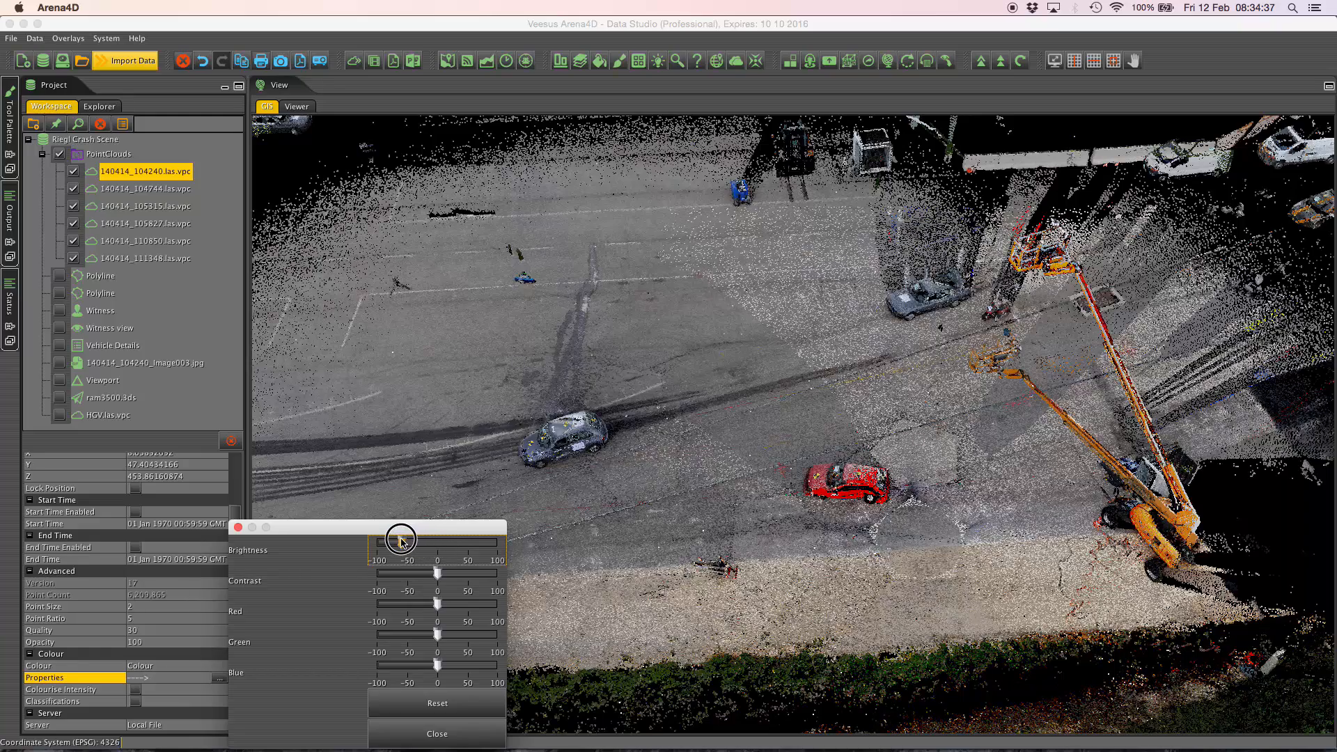
{"action": "left_click_drag", "start_coordinate": [401, 539], "coordinate": [388, 539]}
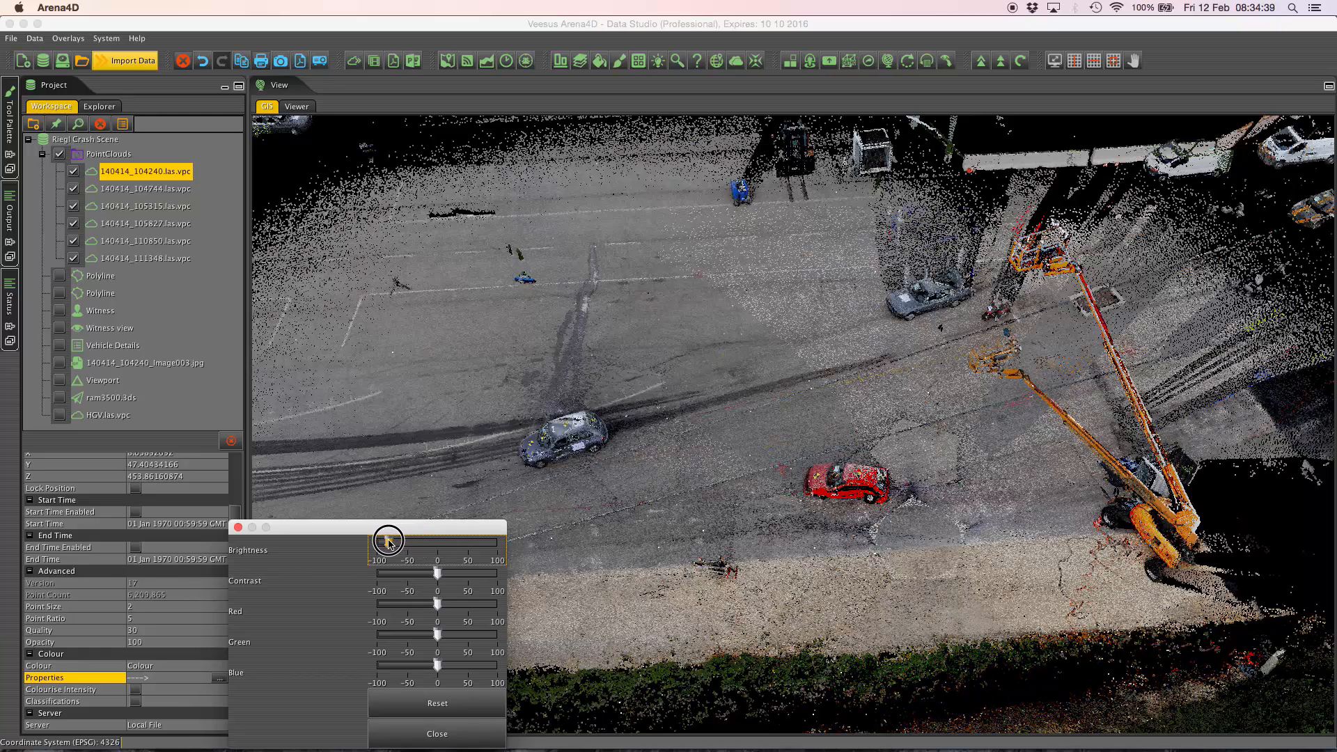
{"action": "left_click_drag", "start_coordinate": [388, 542], "coordinate": [365, 543]}
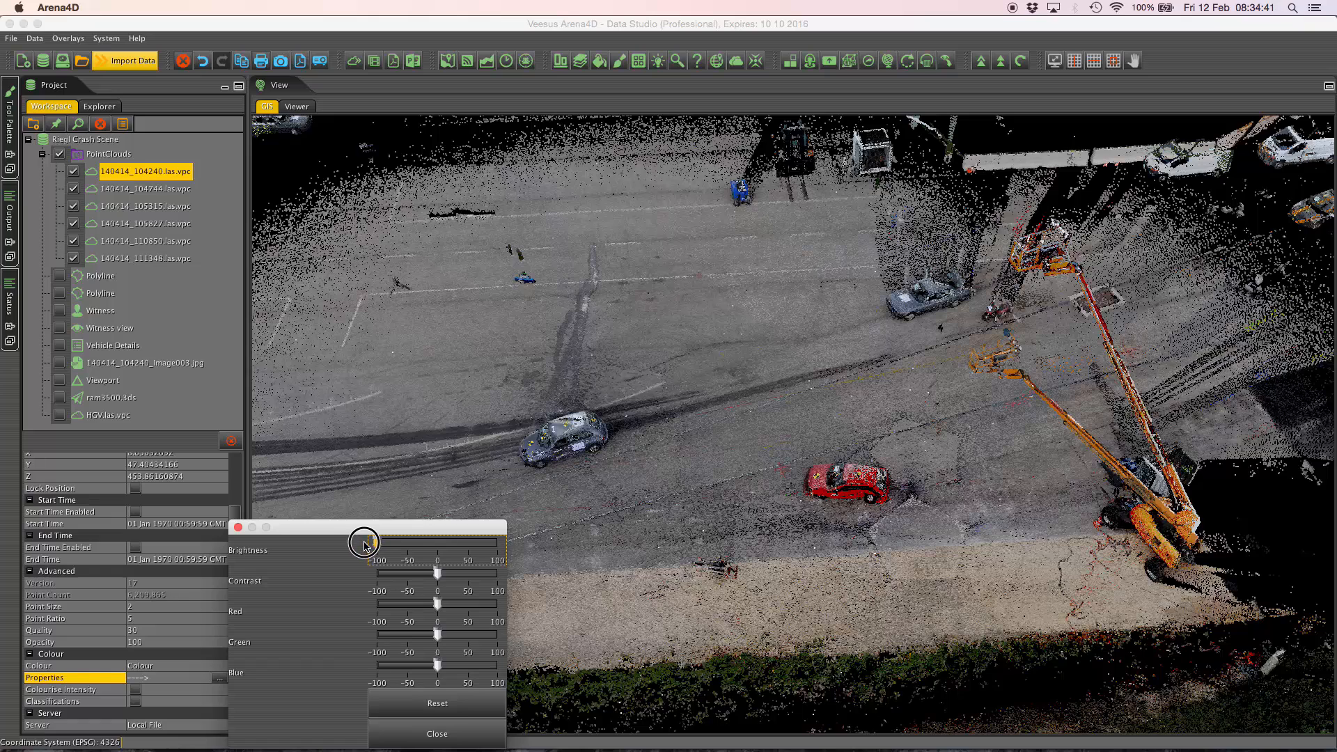
{"action": "left_click_drag", "start_coordinate": [364, 544], "coordinate": [378, 543]}
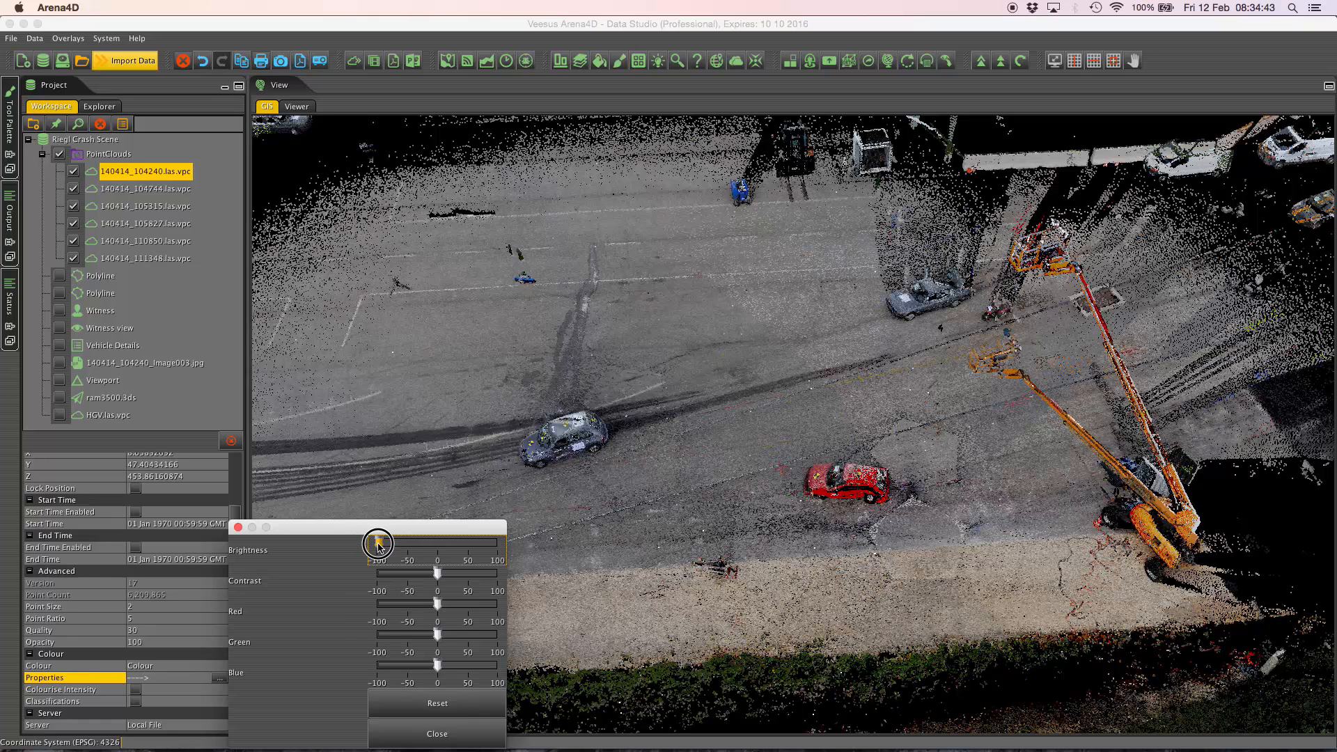
{"action": "left_click_drag", "start_coordinate": [377, 543], "coordinate": [368, 543]}
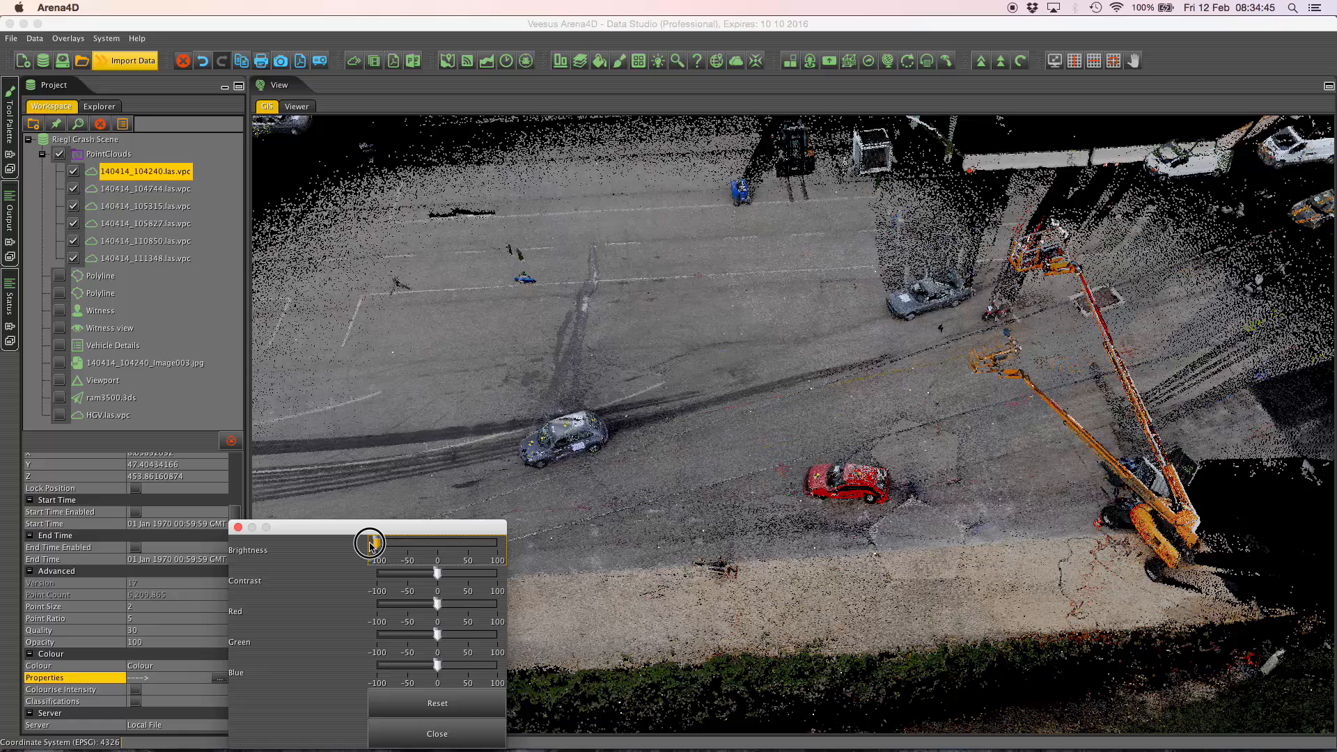
{"action": "left_click_drag", "start_coordinate": [368, 543], "coordinate": [384, 543]}
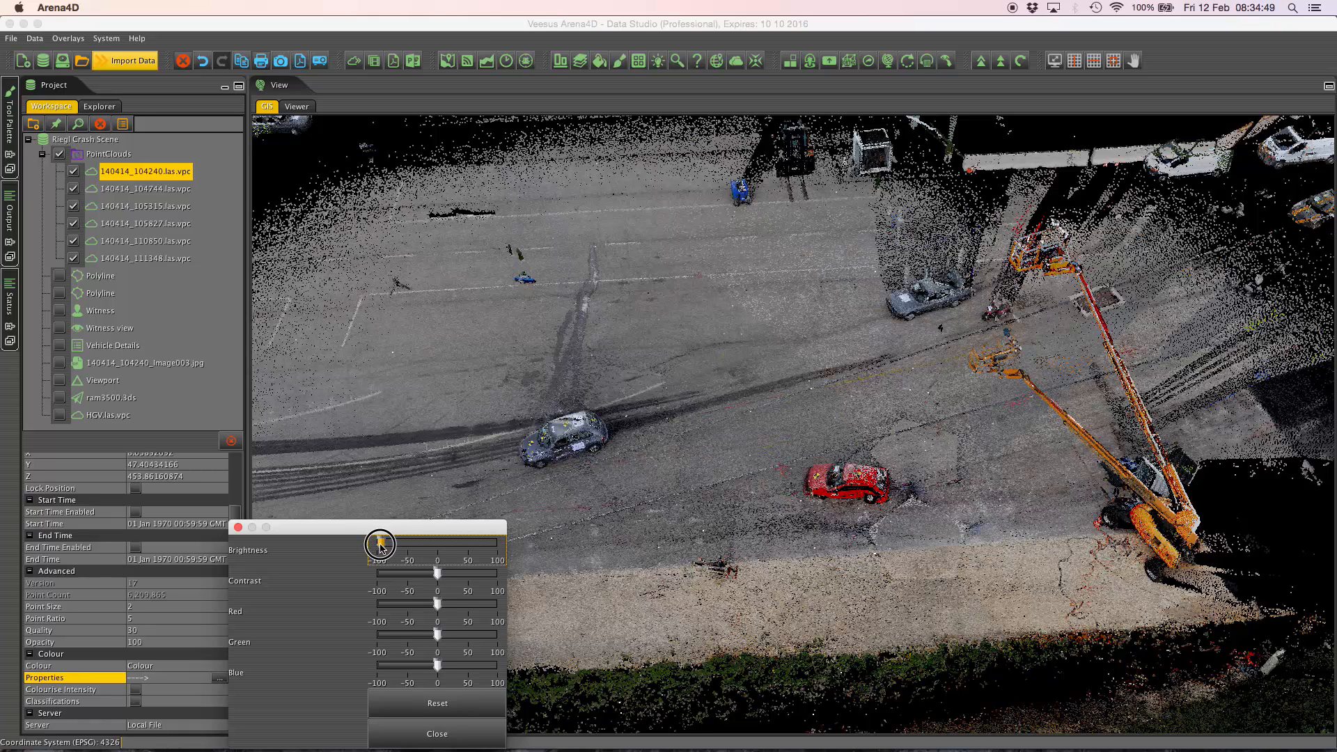
{"action": "left_click_drag", "start_coordinate": [380, 543], "coordinate": [380, 543]}
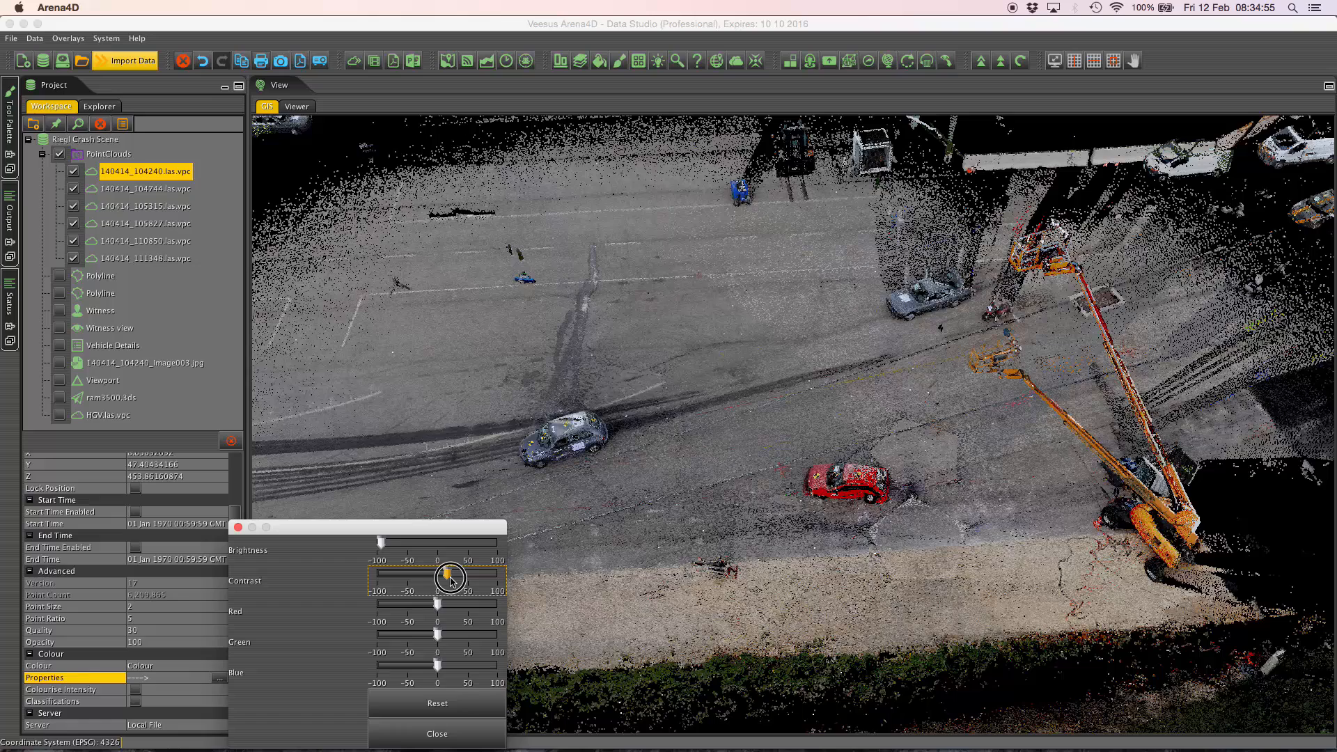
Try lowering the 140414_104240 scan's contrast.
{"action": "left_click_drag", "start_coordinate": [450, 578], "coordinate": [421, 584]}
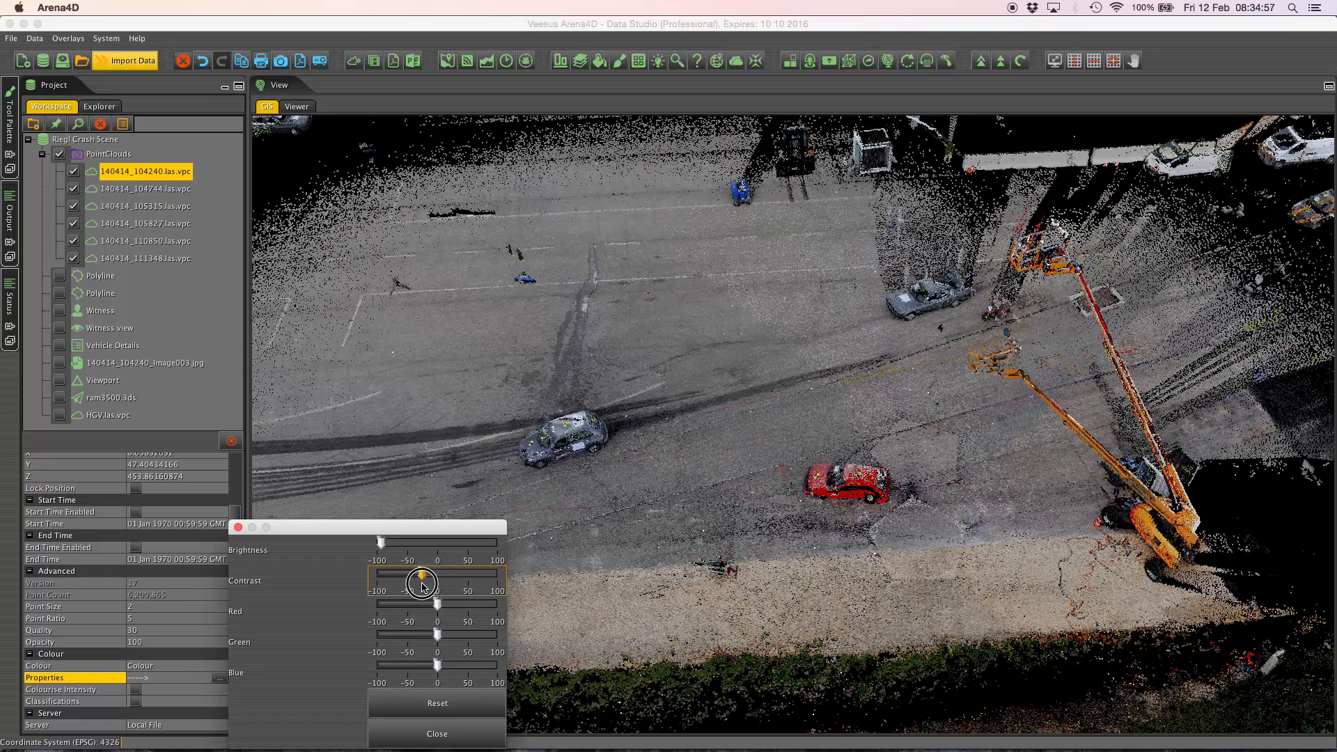
{"action": "left_click_drag", "start_coordinate": [420, 584], "coordinate": [418, 586]}
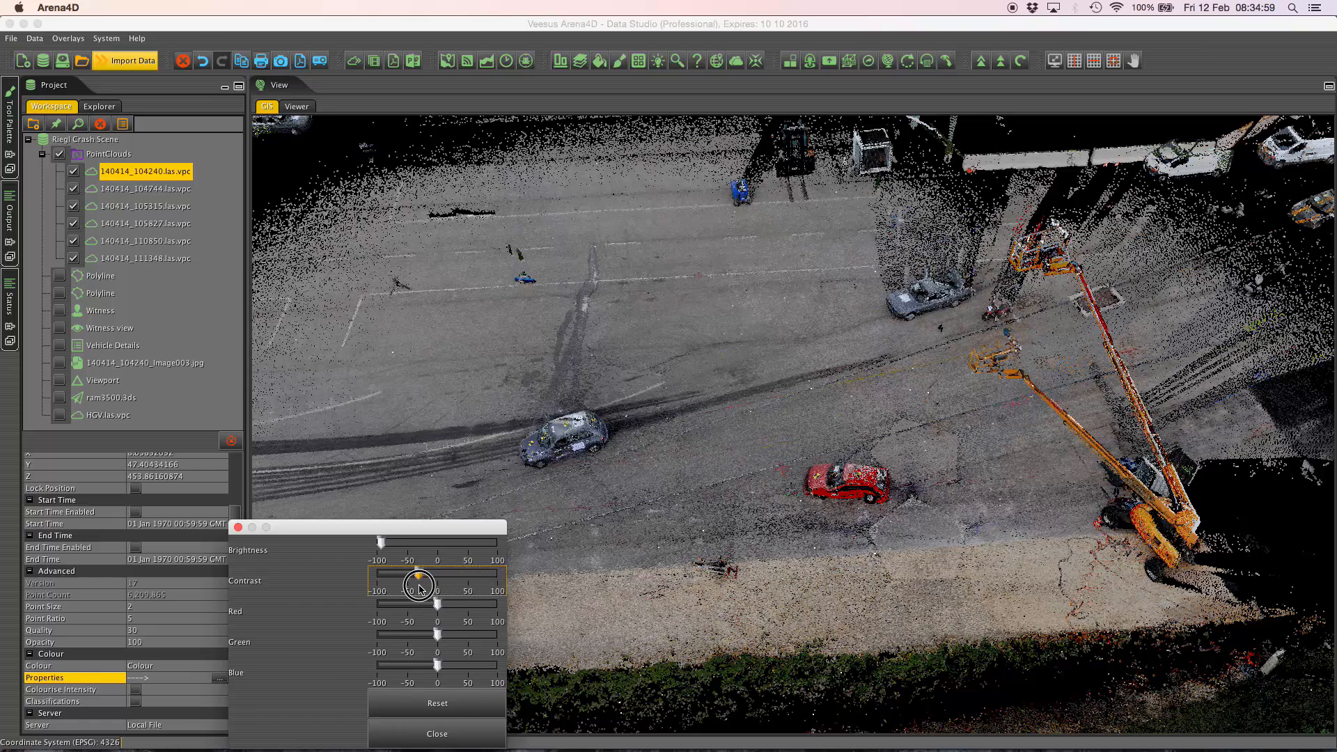
{"action": "left_click_drag", "start_coordinate": [418, 587], "coordinate": [409, 602]}
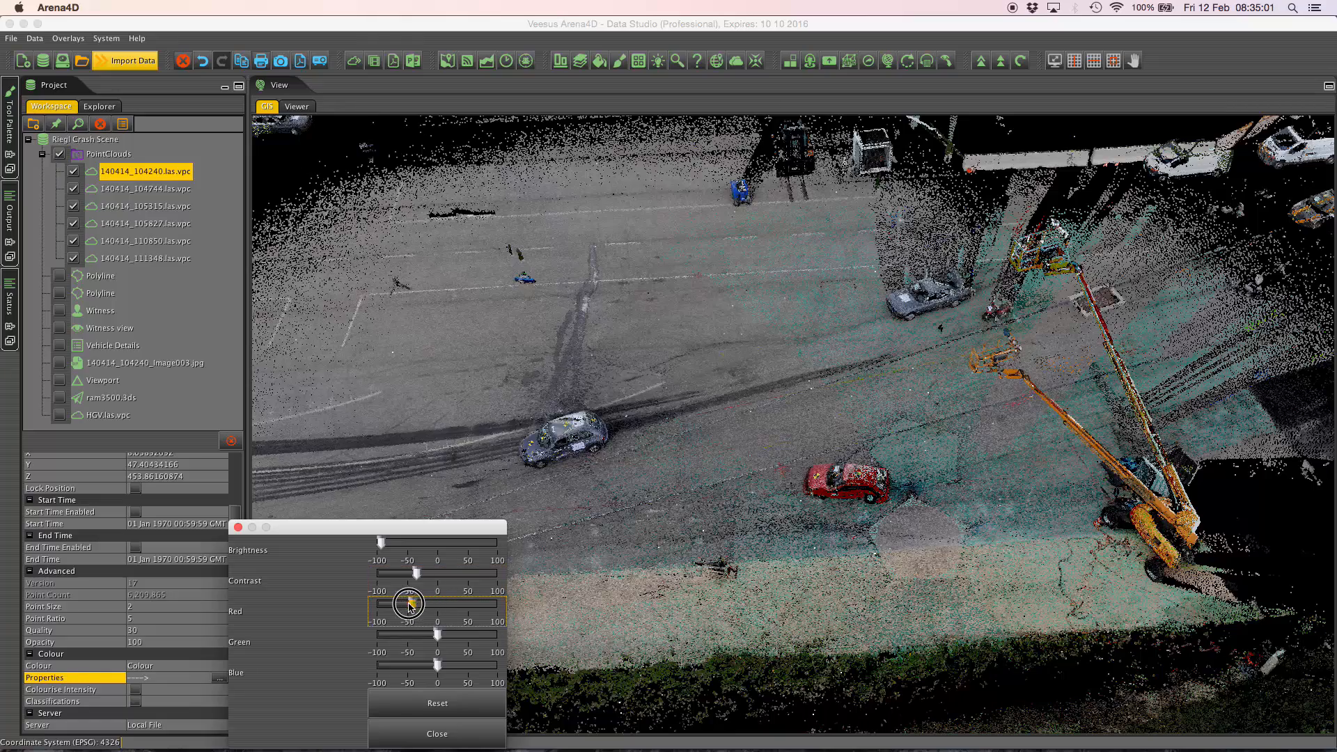
Try a red tint, reset all colour adjustments, and dim brightness back to -100.
{"action": "left_click_drag", "start_coordinate": [410, 605], "coordinate": [437, 635]}
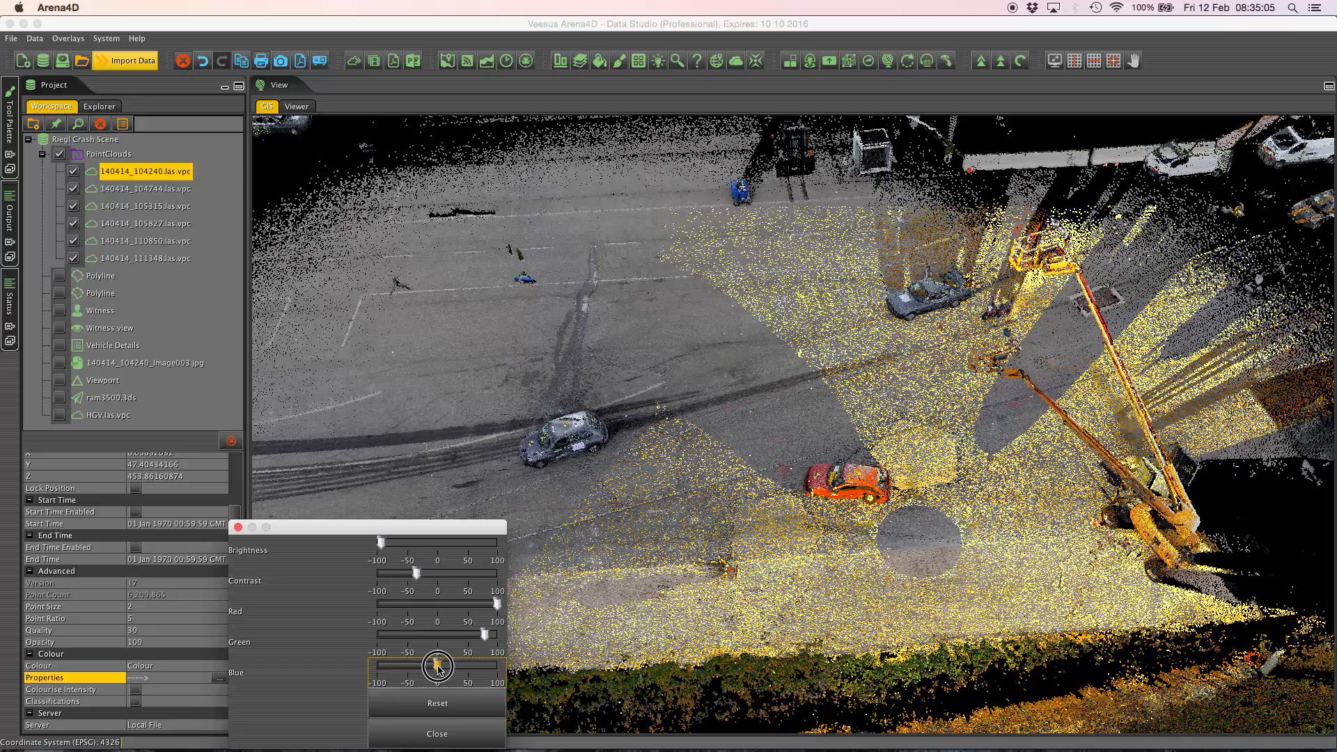
{"action": "left_click", "coordinate": [435, 703]}
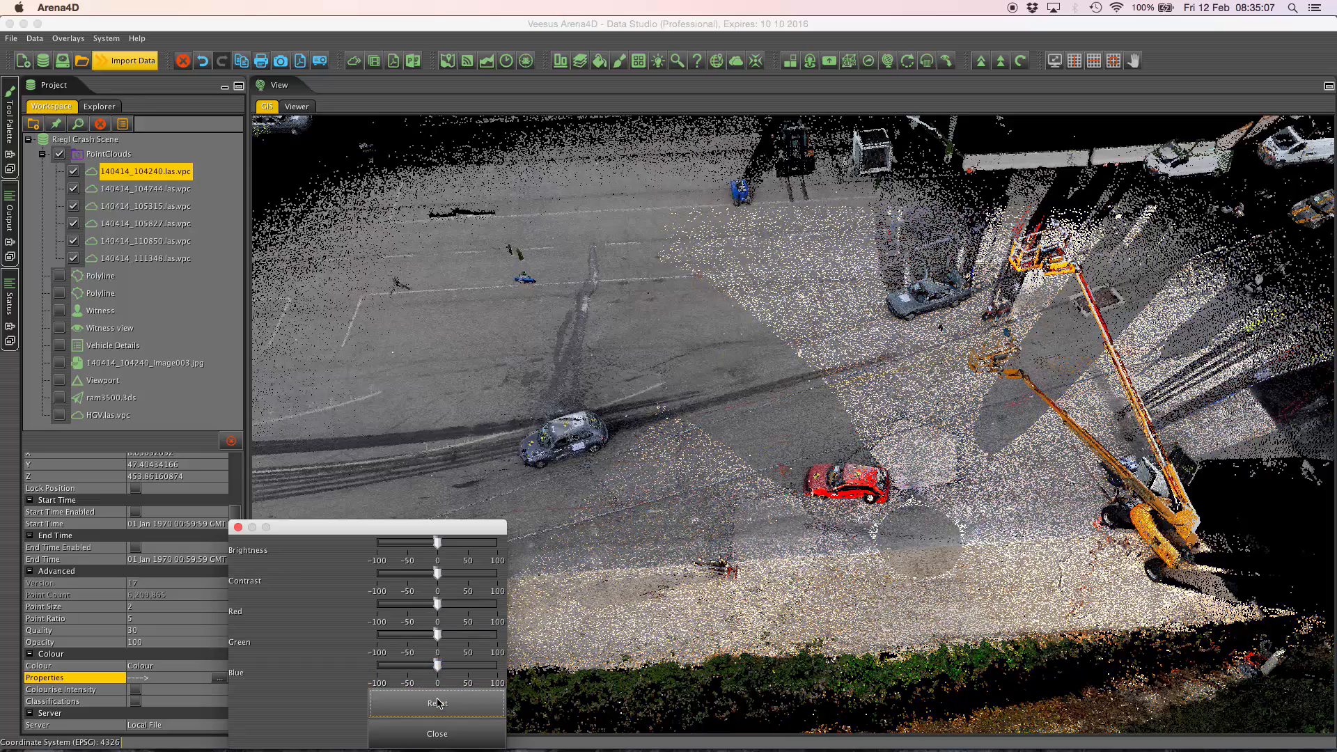
{"action": "left_click_drag", "start_coordinate": [437, 543], "coordinate": [390, 543]}
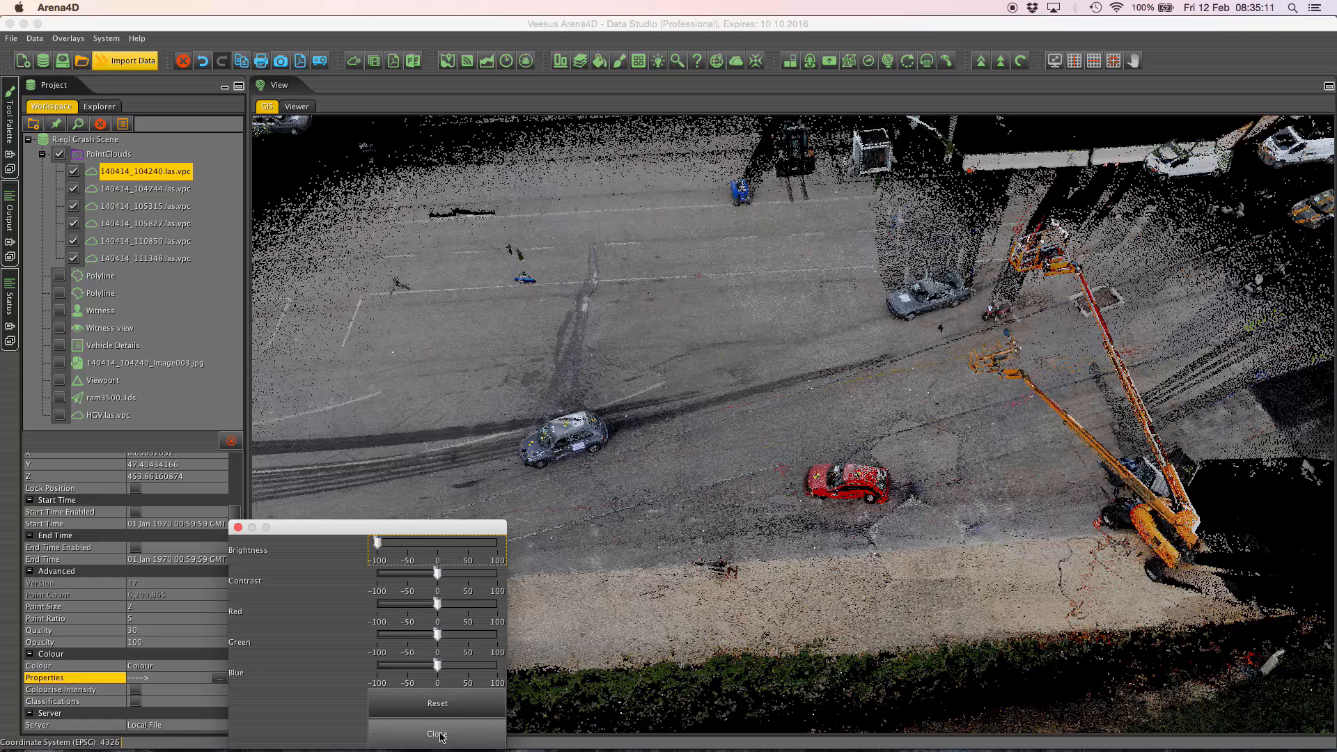
Close the colour dialog and select 140414_104744.las.vpc to show its properties.
{"action": "left_click", "coordinate": [437, 734]}
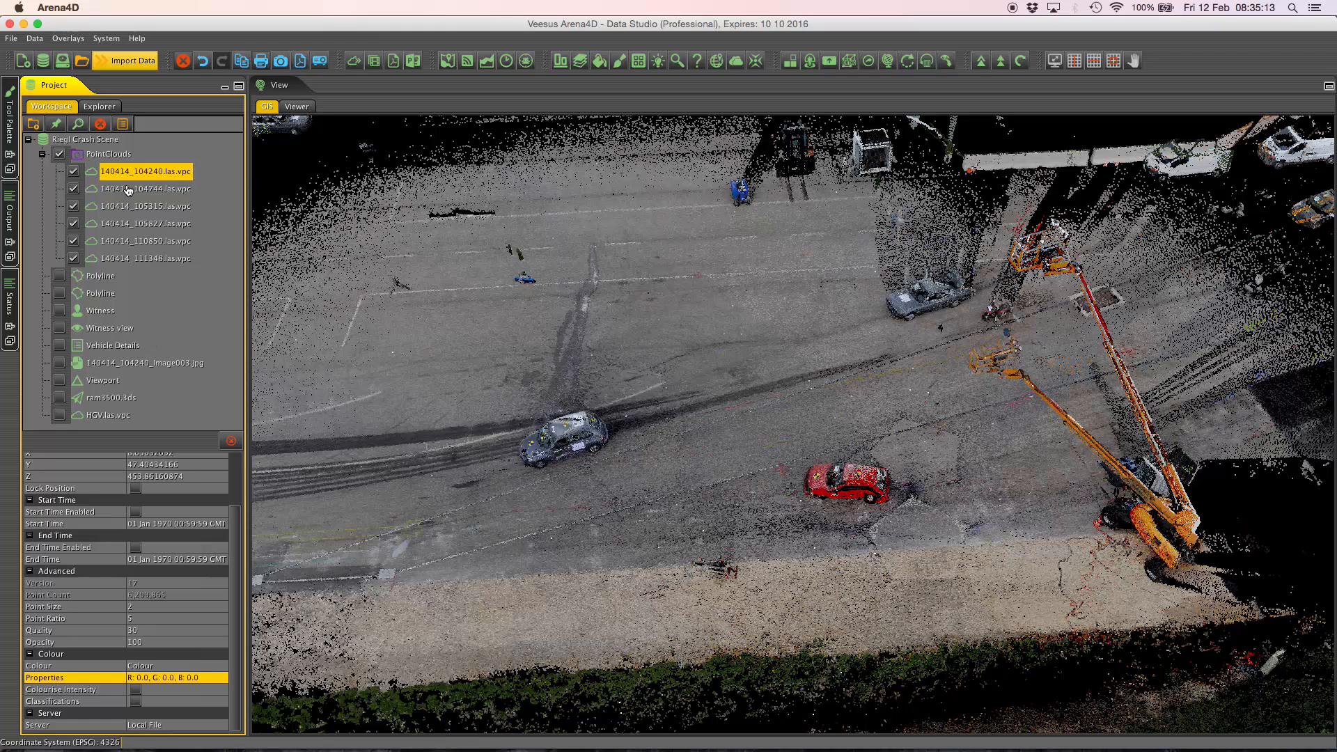
{"action": "left_click", "coordinate": [144, 189]}
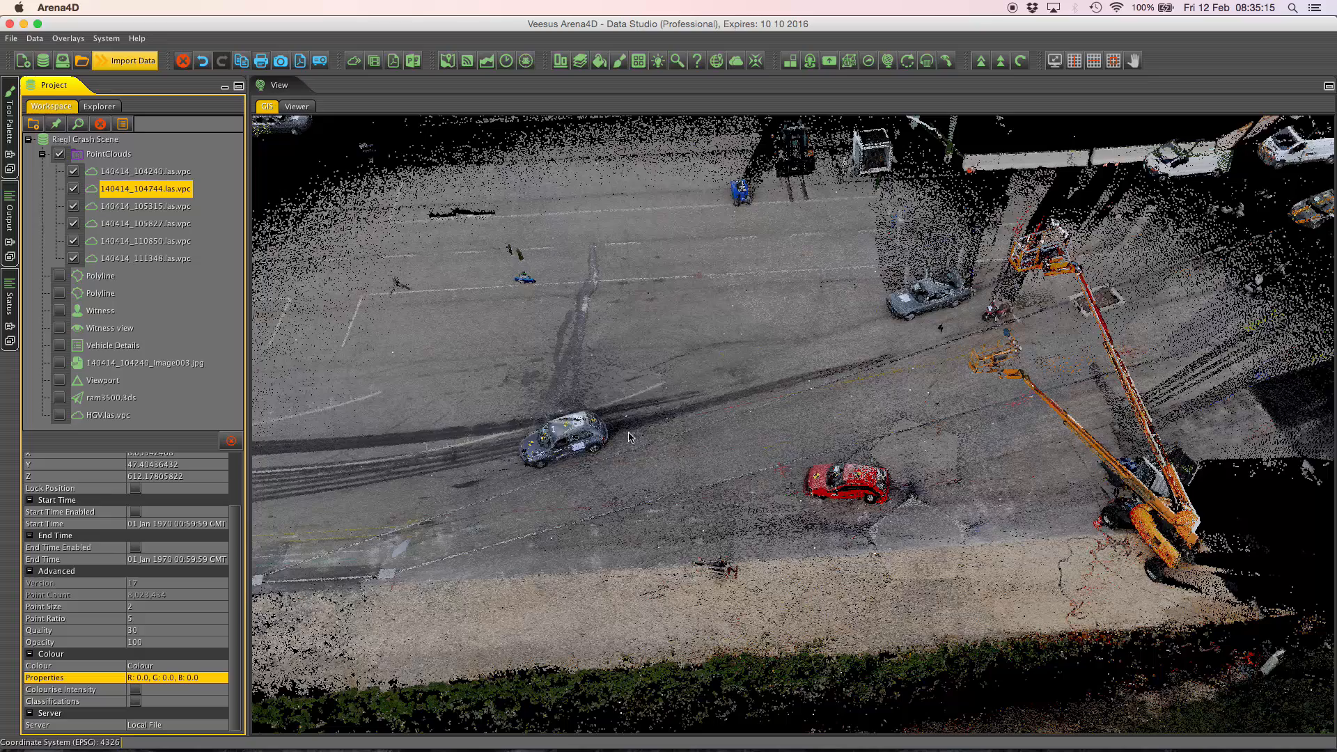
{"action": "mouse_move", "coordinate": [643, 437]}
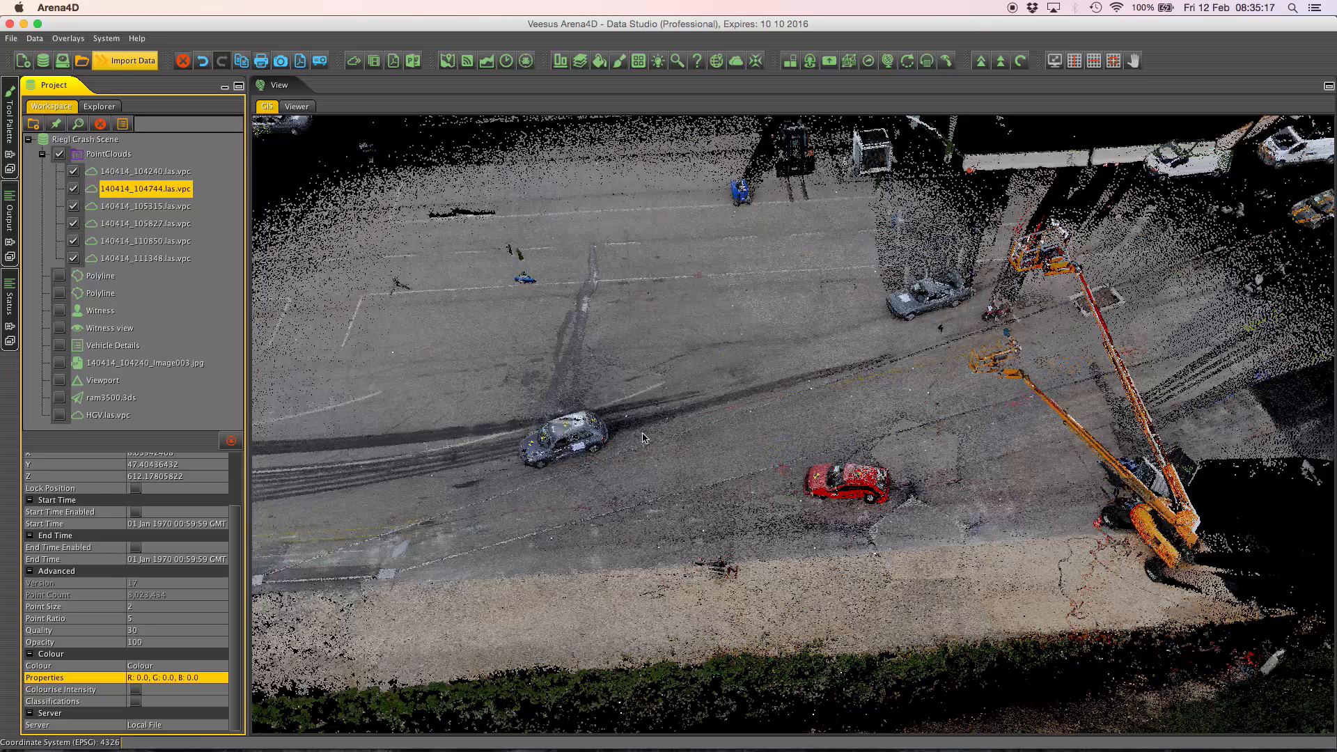